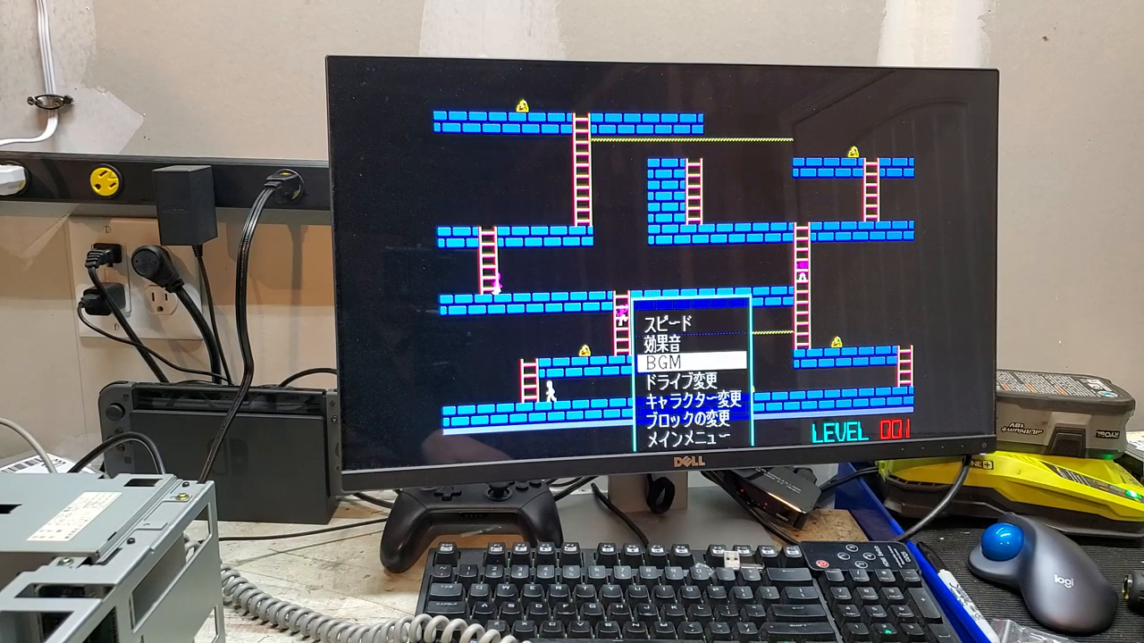
Confirm the highlighted BGM option to show the background music track list.
{"action": "left_click", "coordinate": [676, 362]}
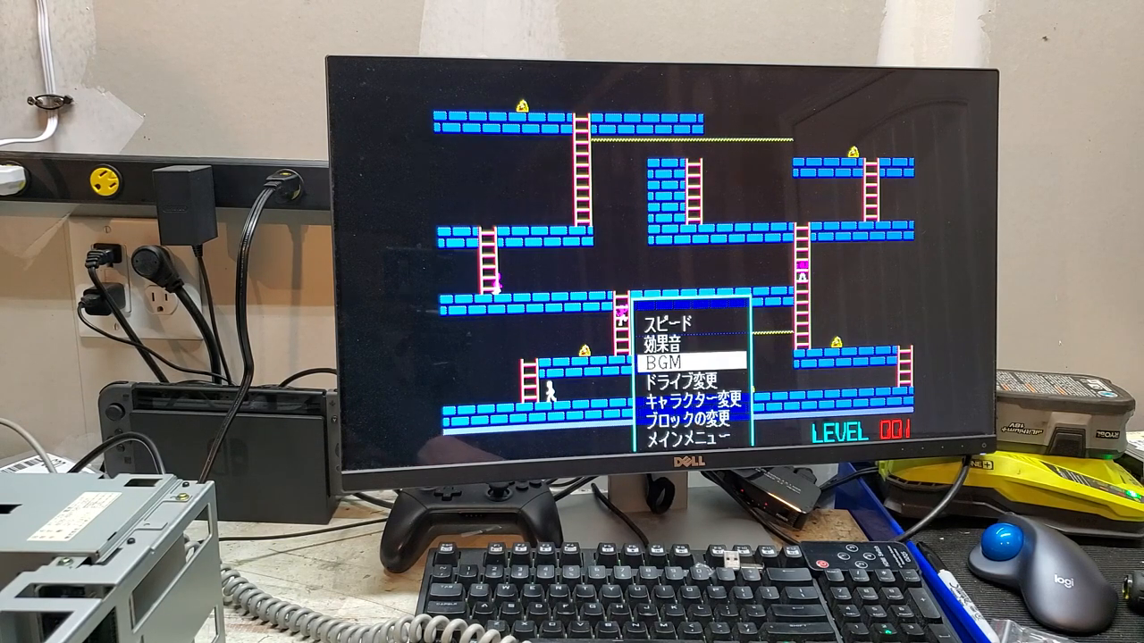
{"action": "left_click", "coordinate": [660, 363]}
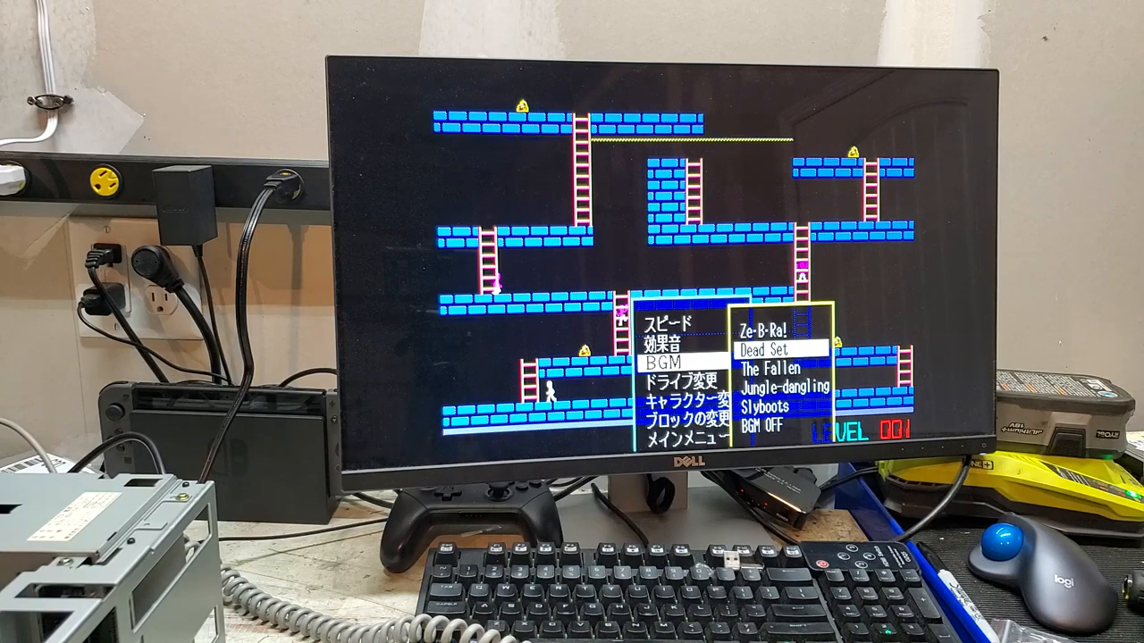